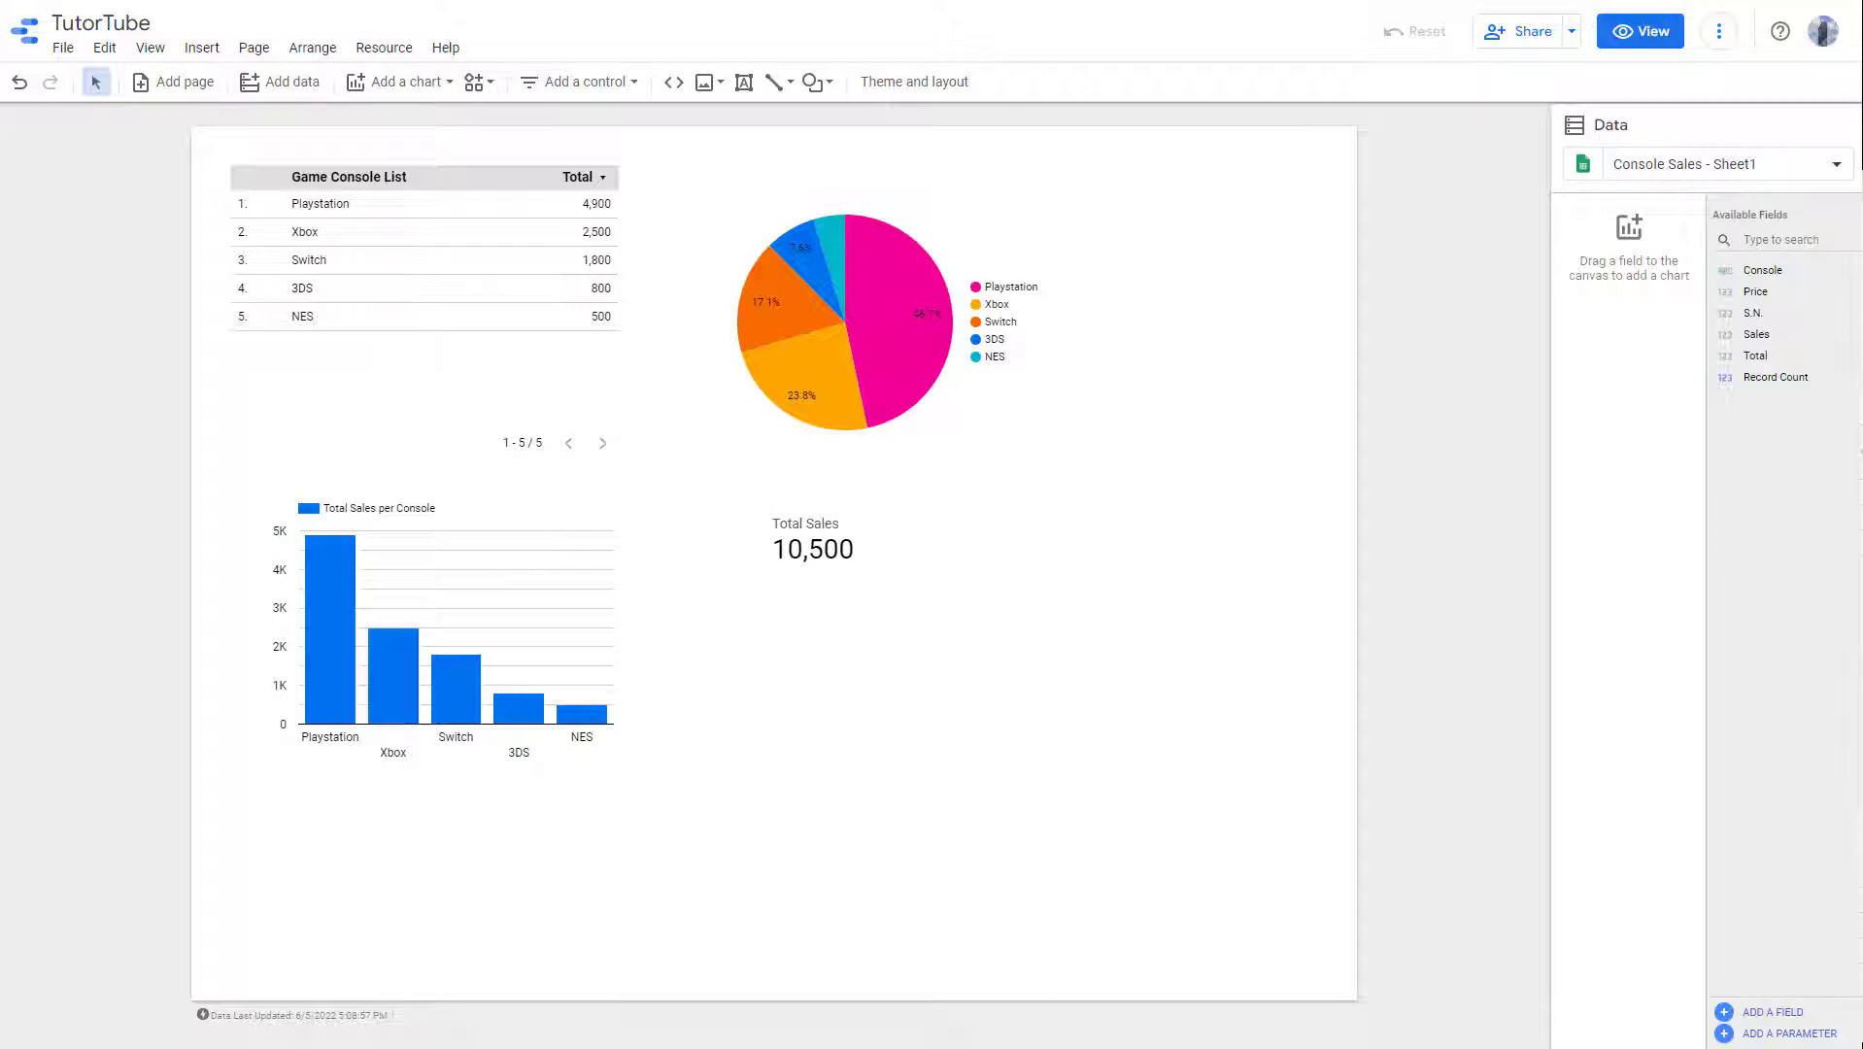
mouse_move(1180, 378)
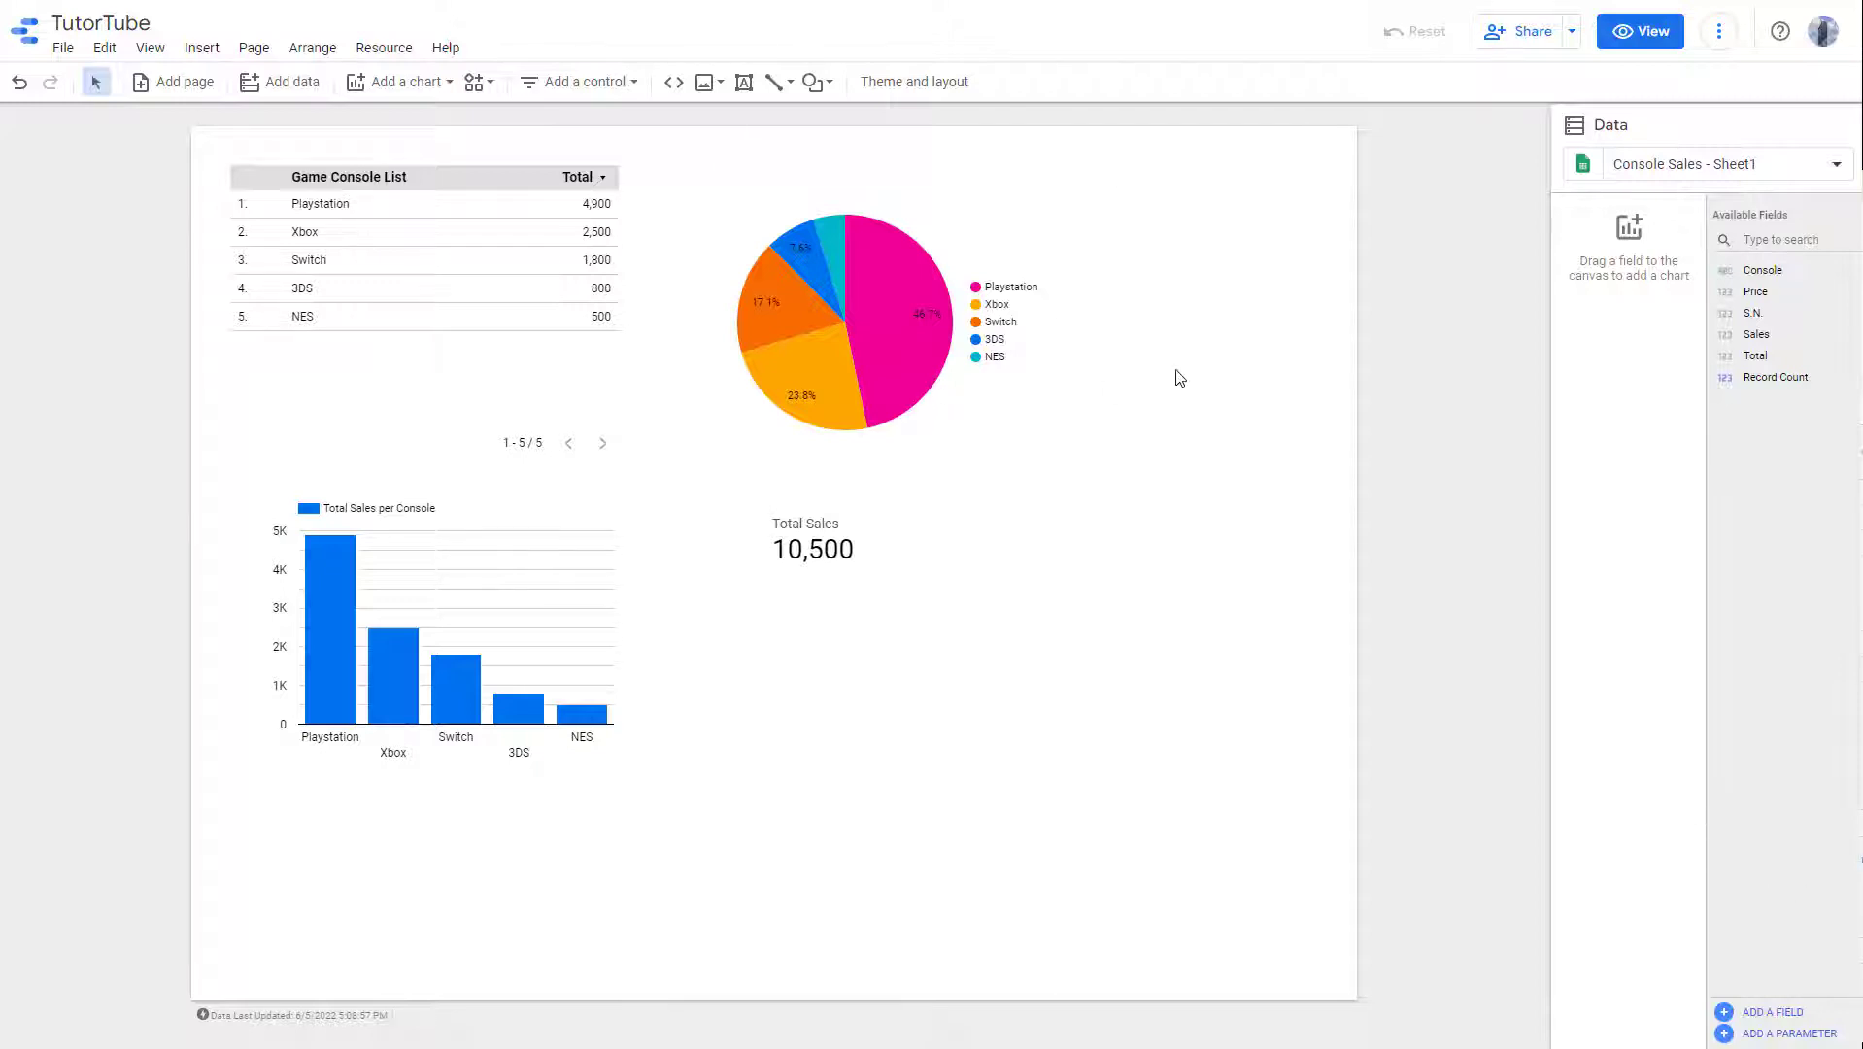
mouse_move(1017, 627)
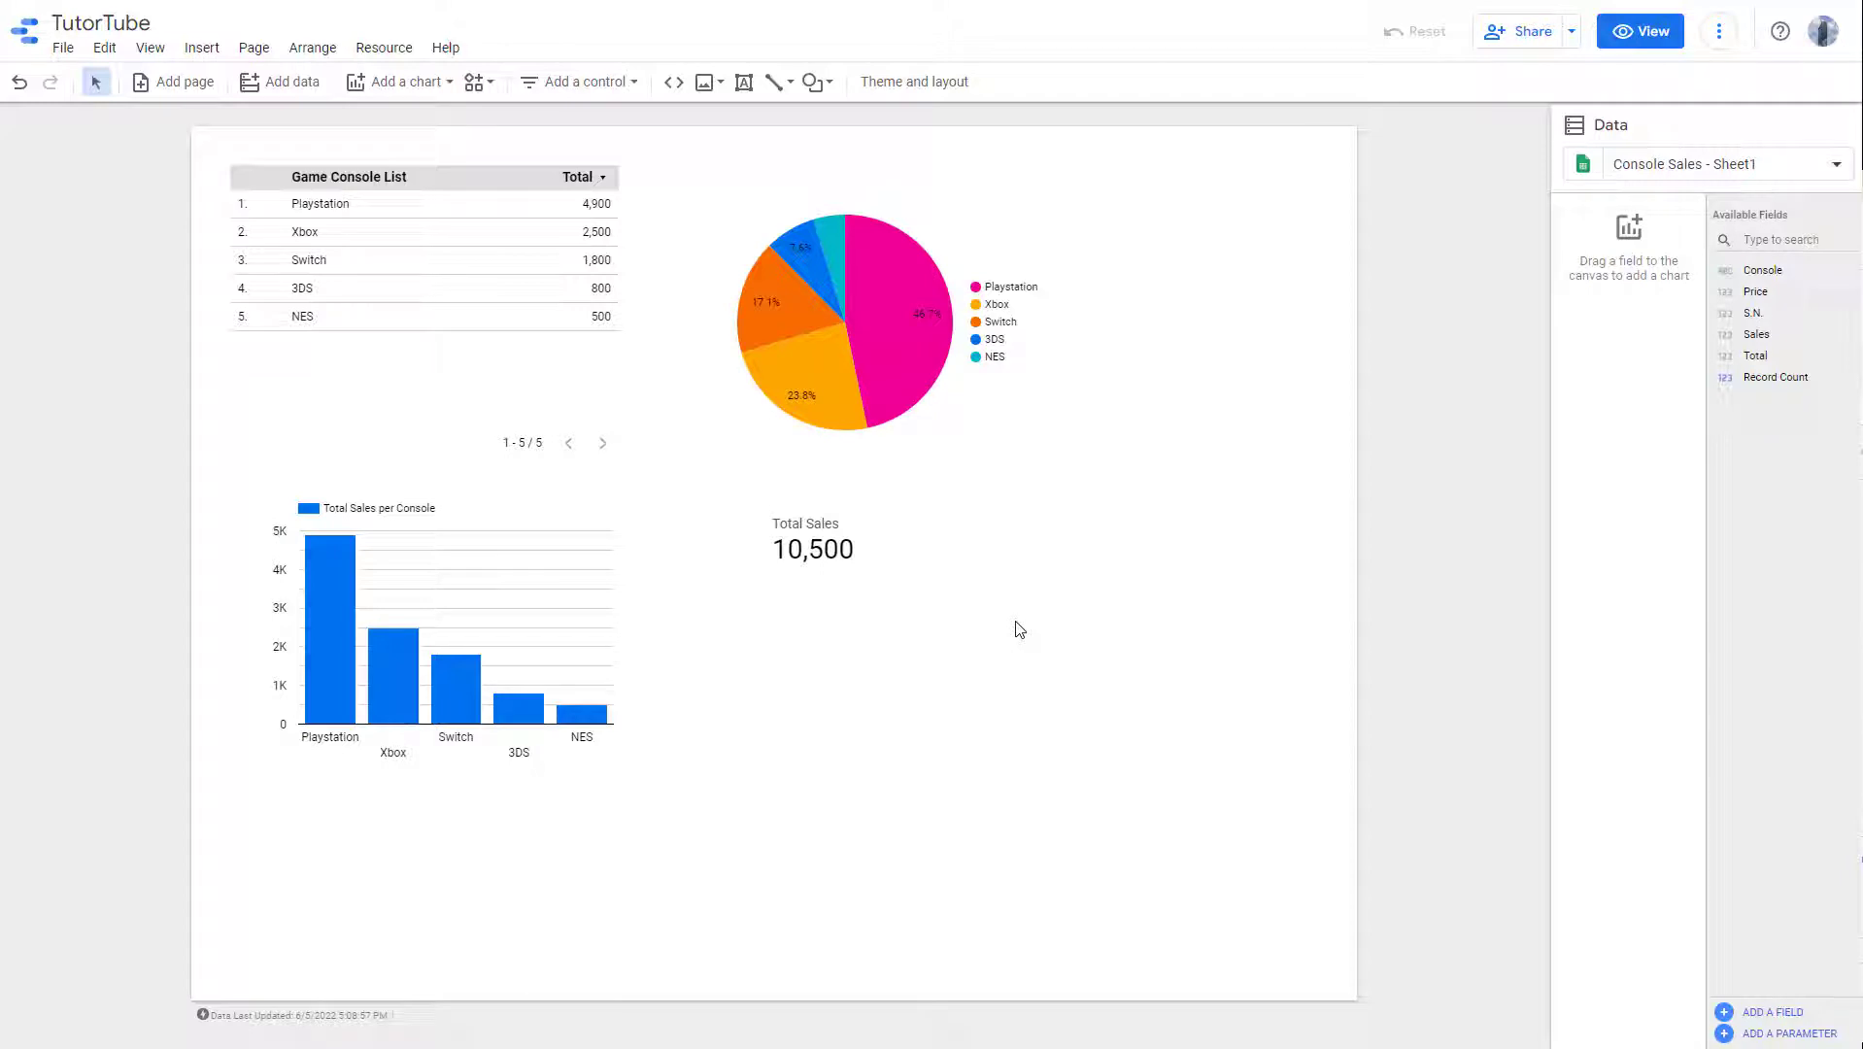
mouse_move(912, 81)
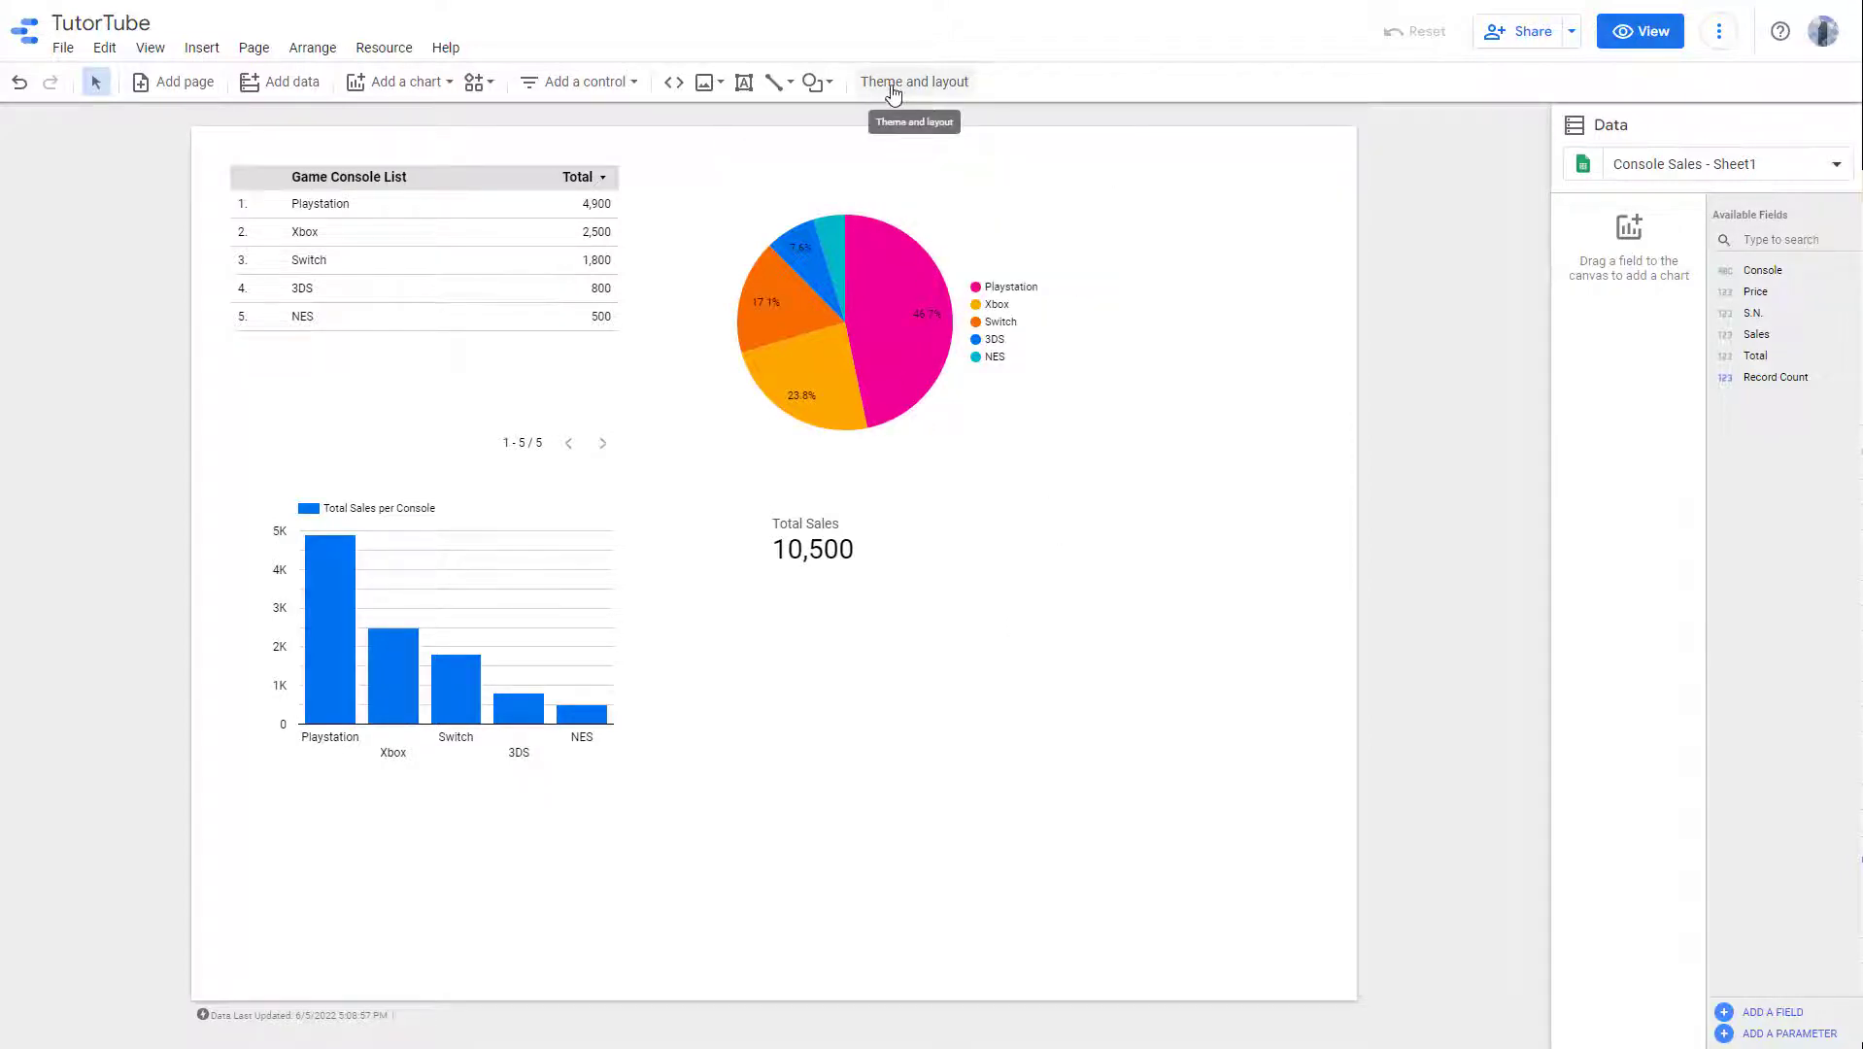
- Try the Edge and Constellation themes, then apply Material with its blue page background
click(914, 81)
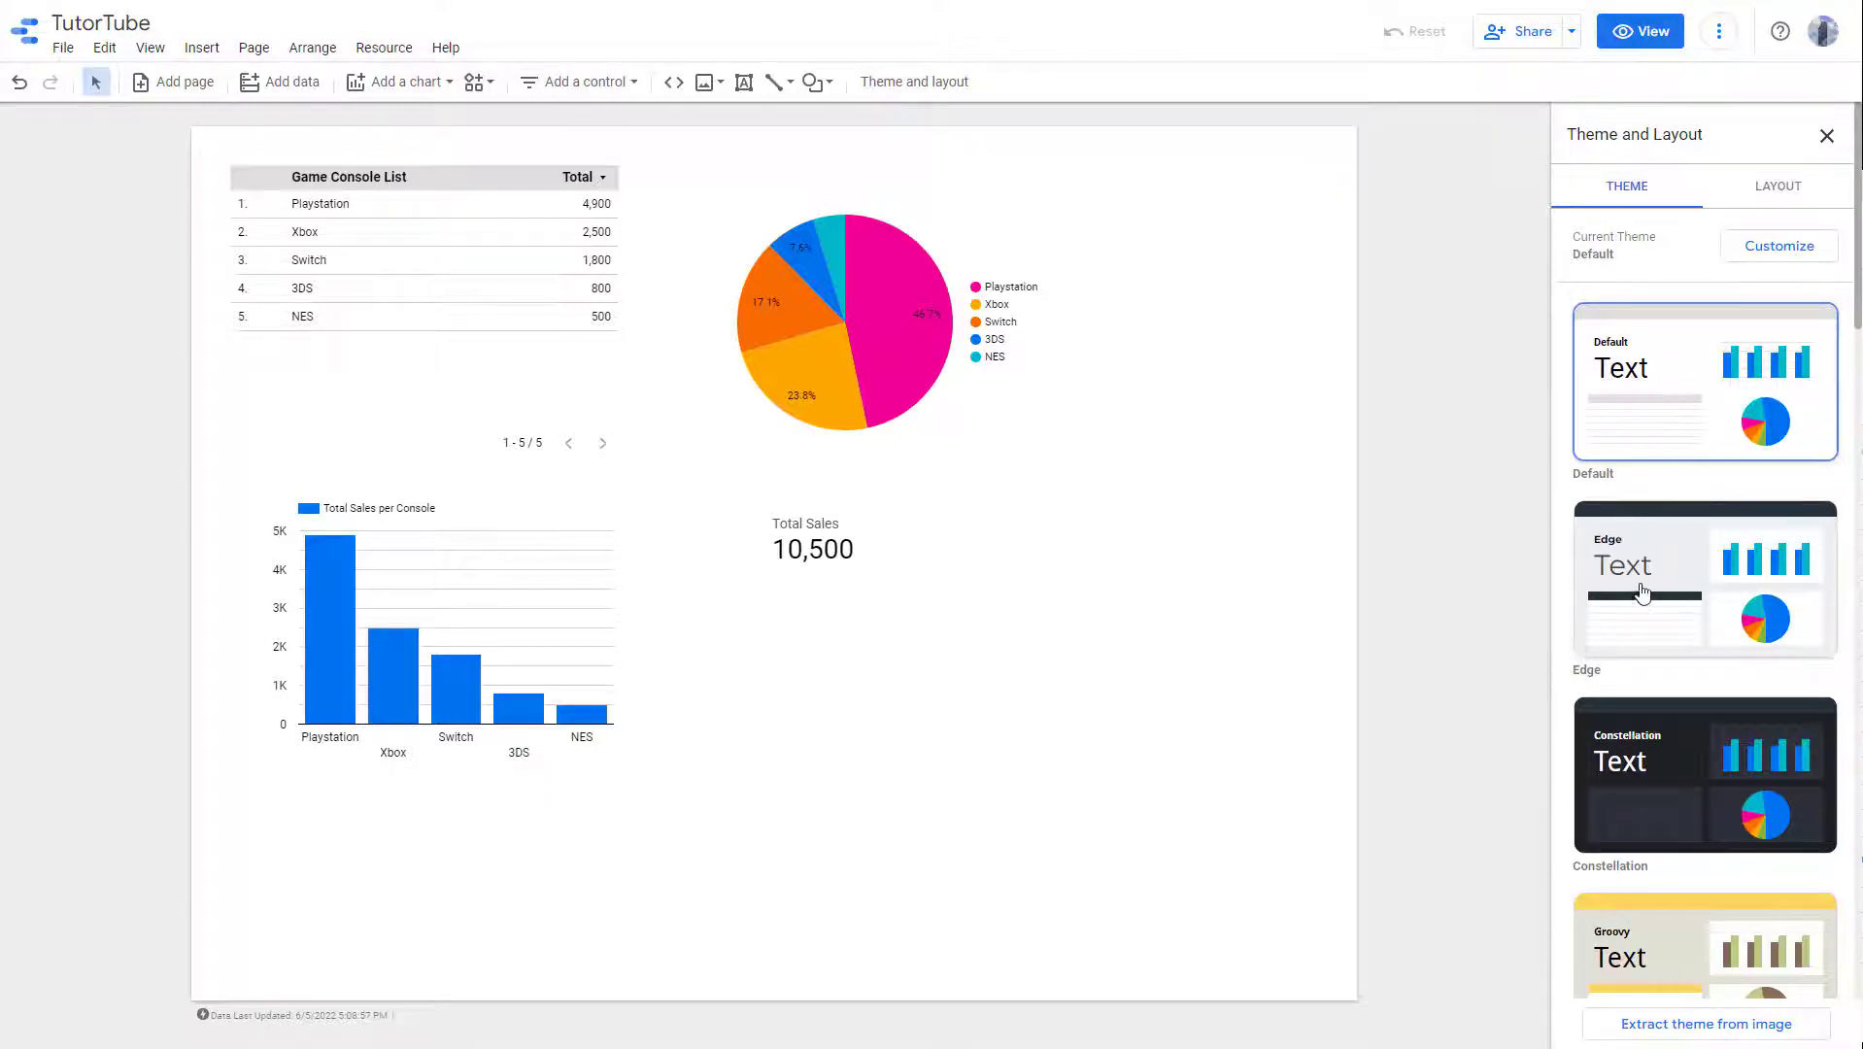
click(1703, 579)
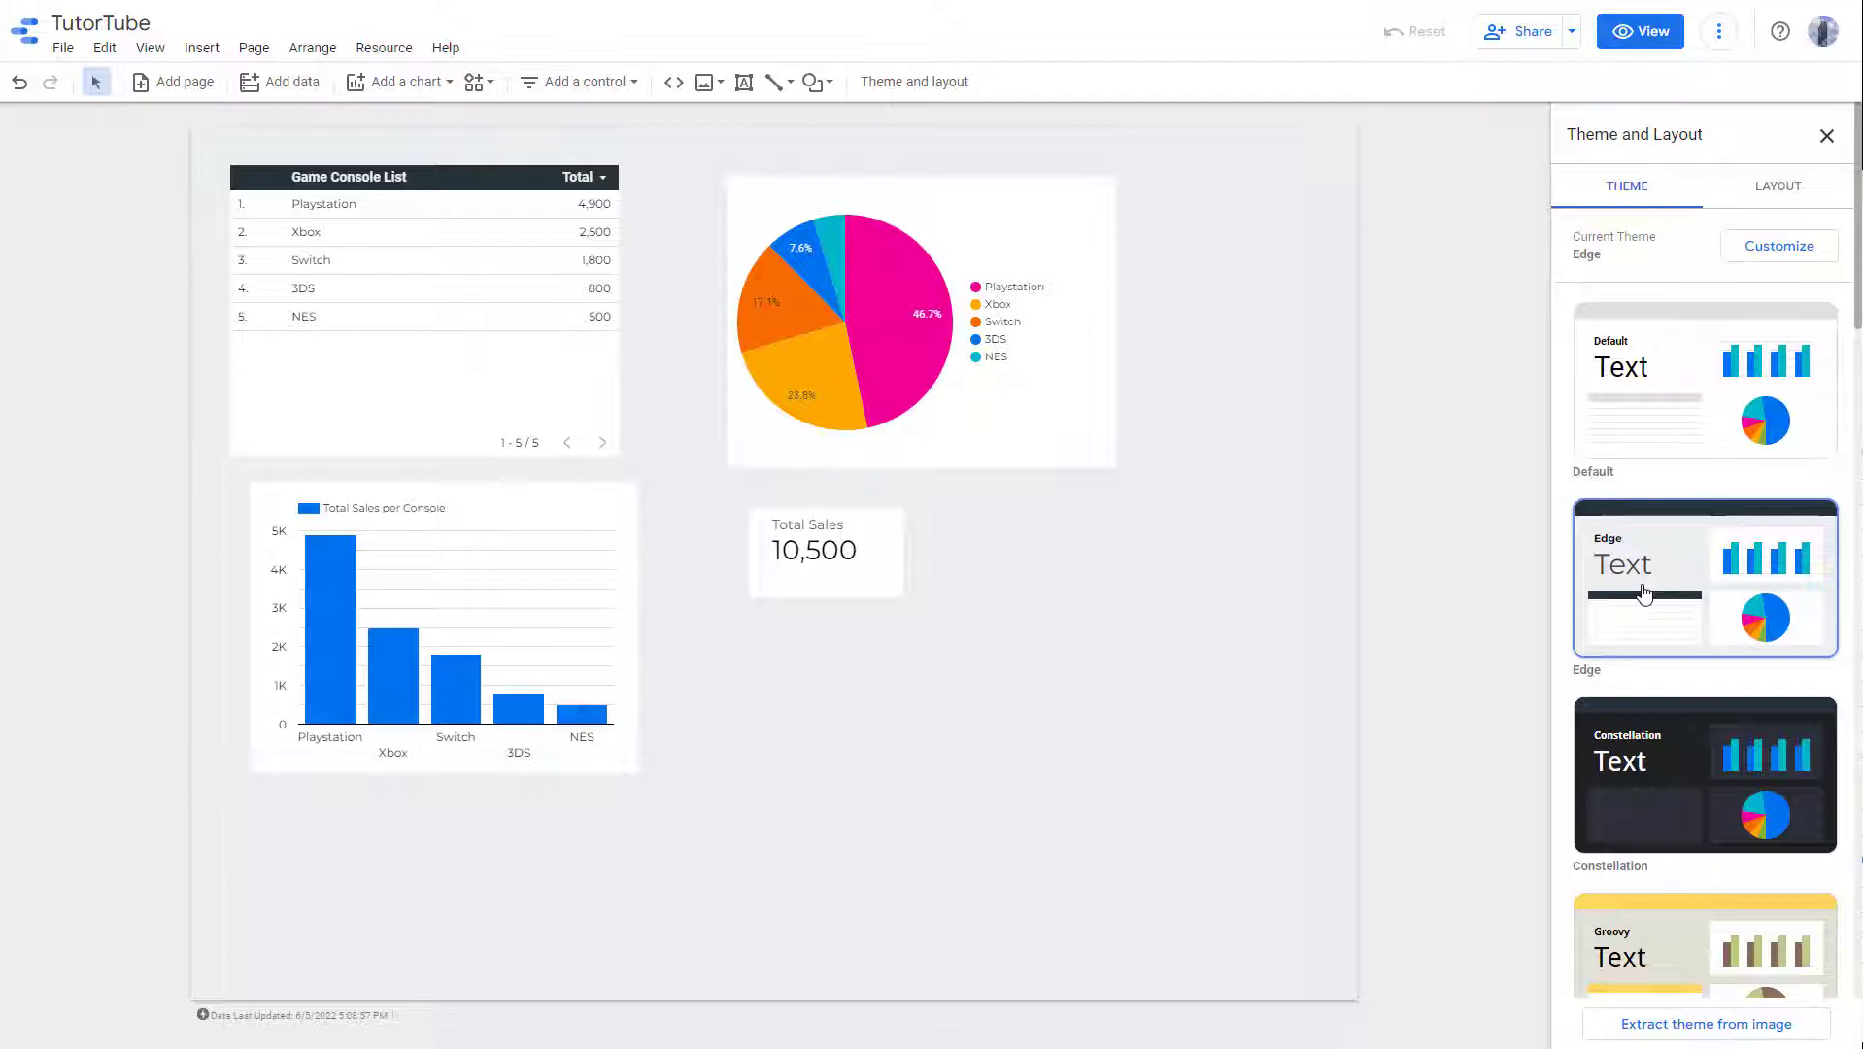
mouse_move(821, 393)
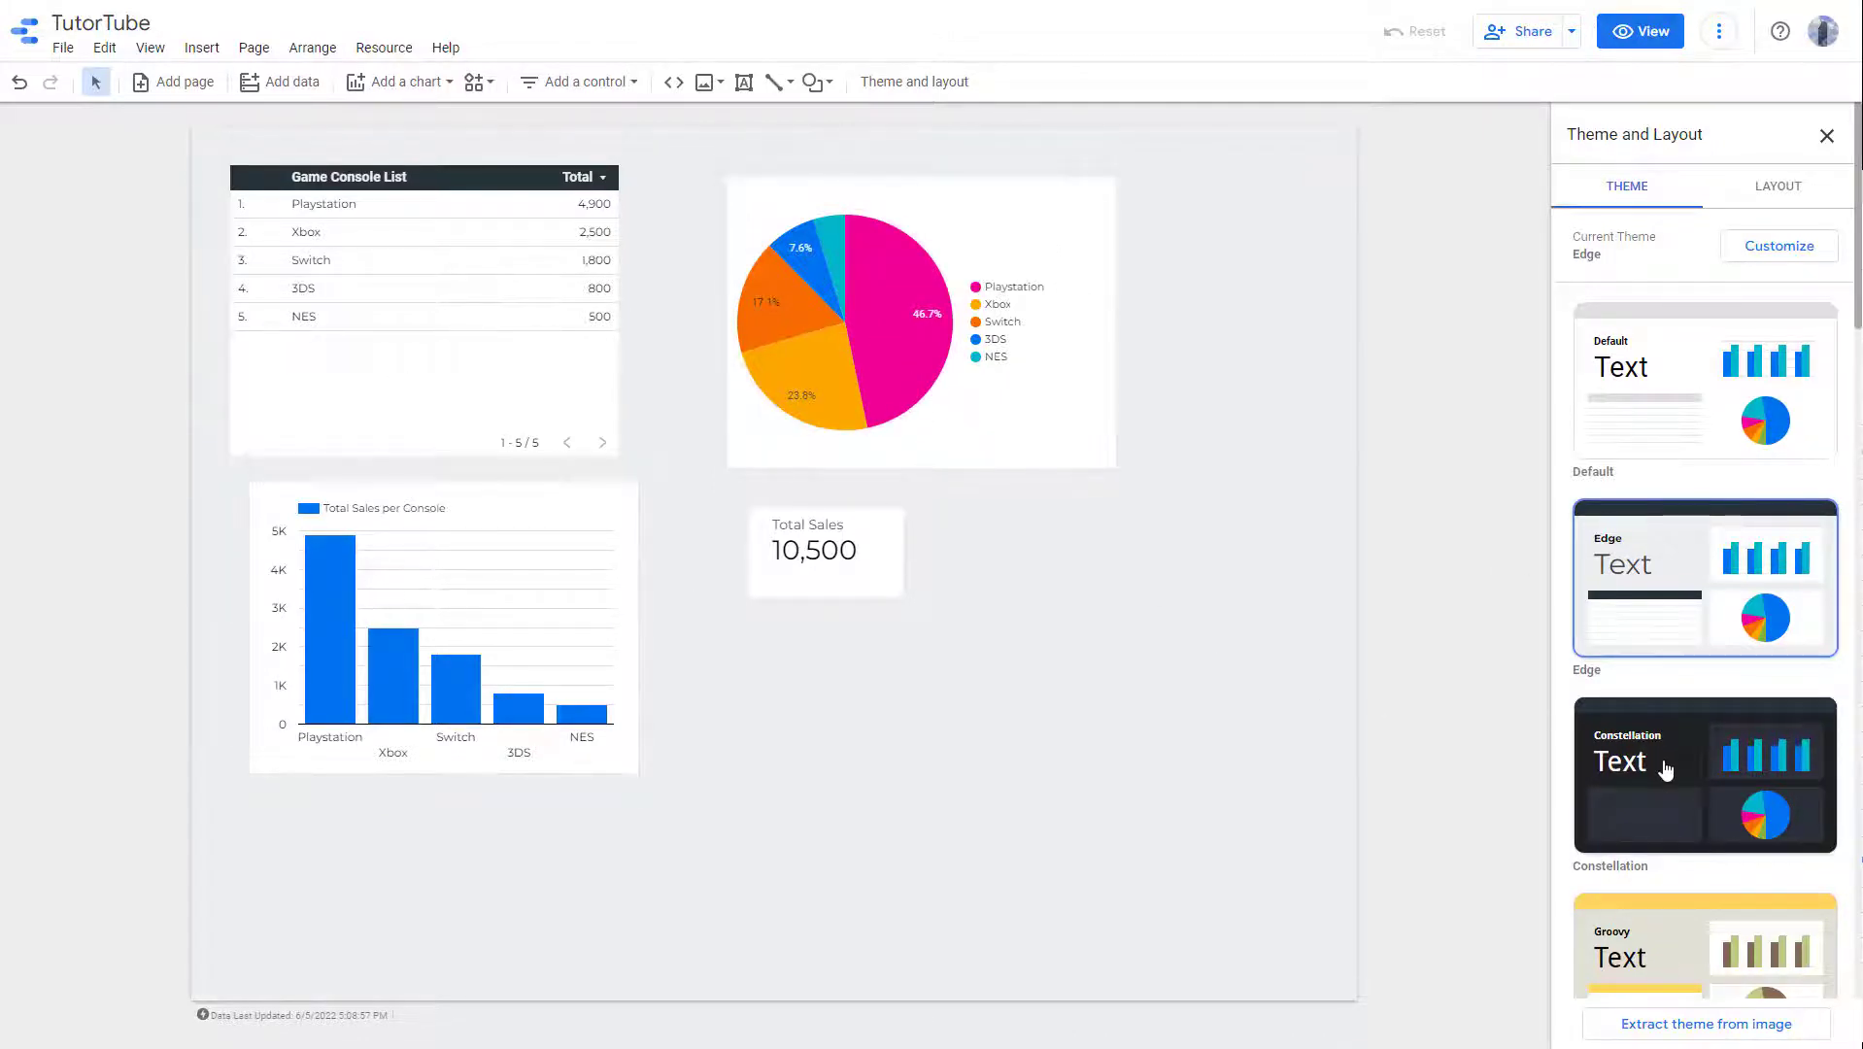
click(1704, 774)
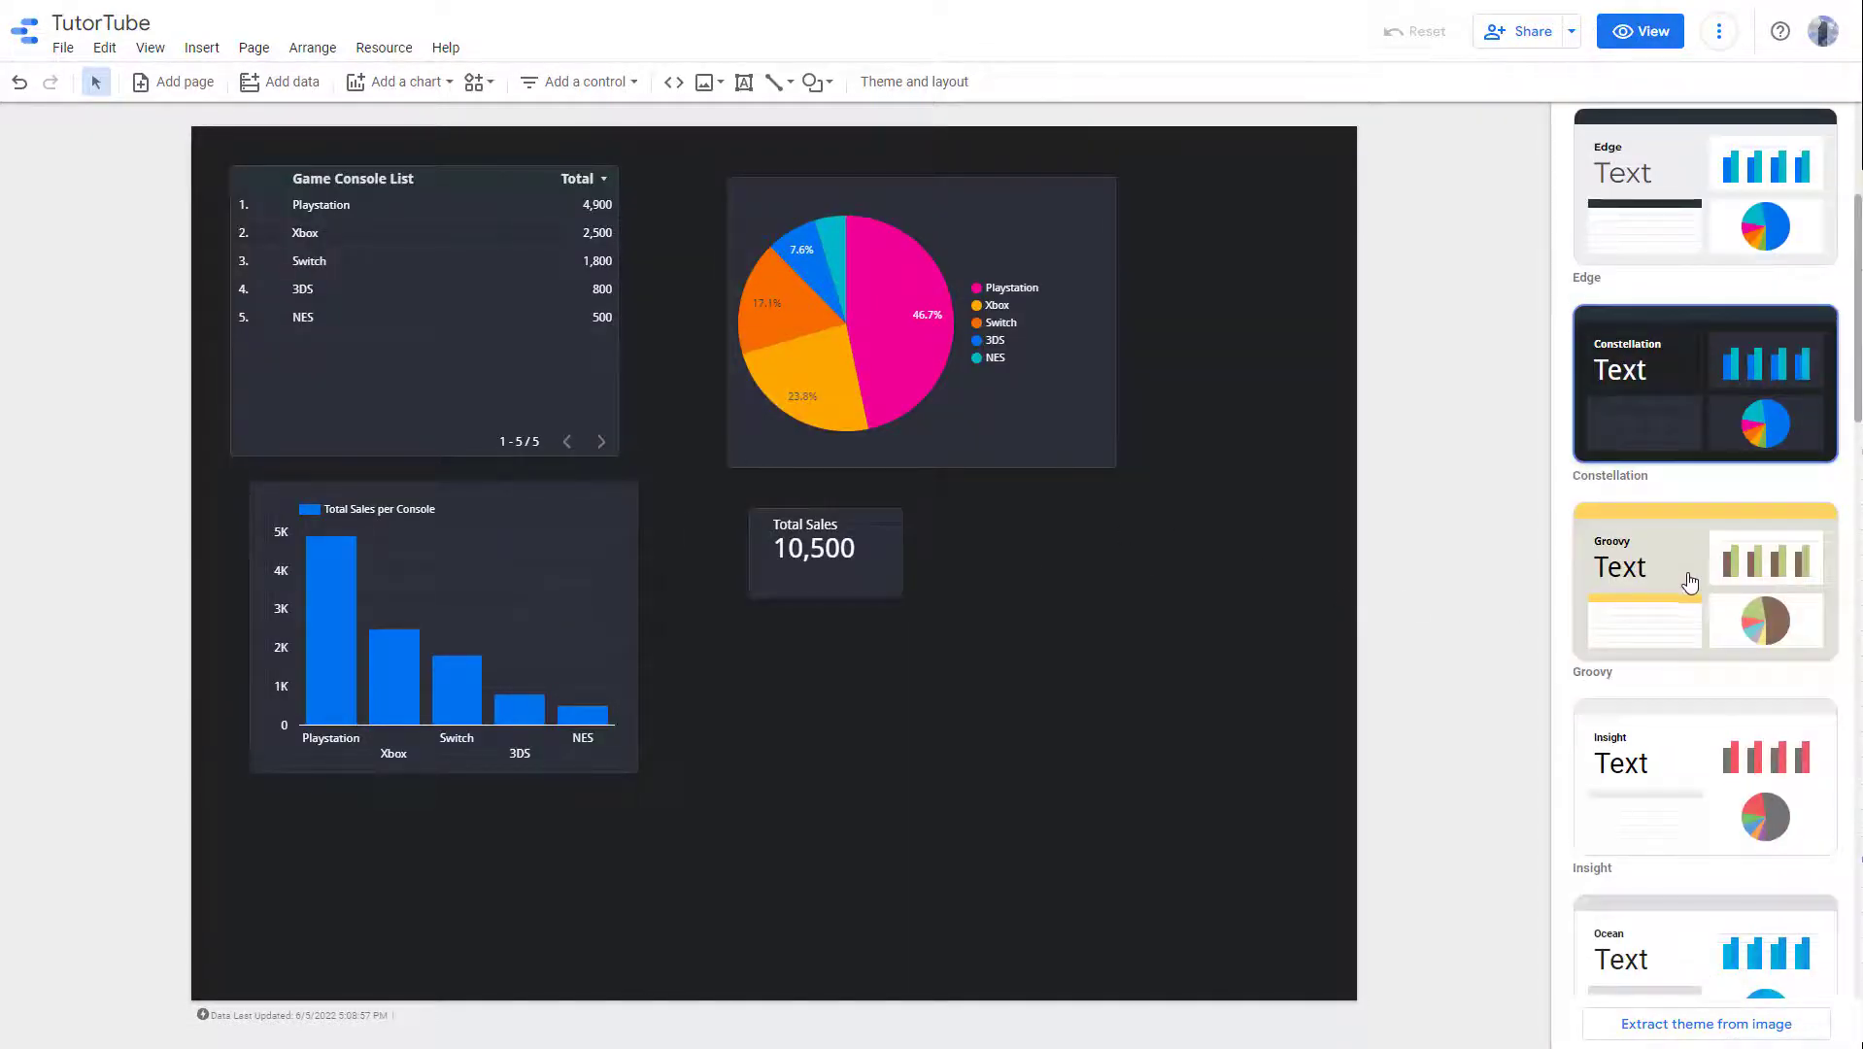
click(1703, 581)
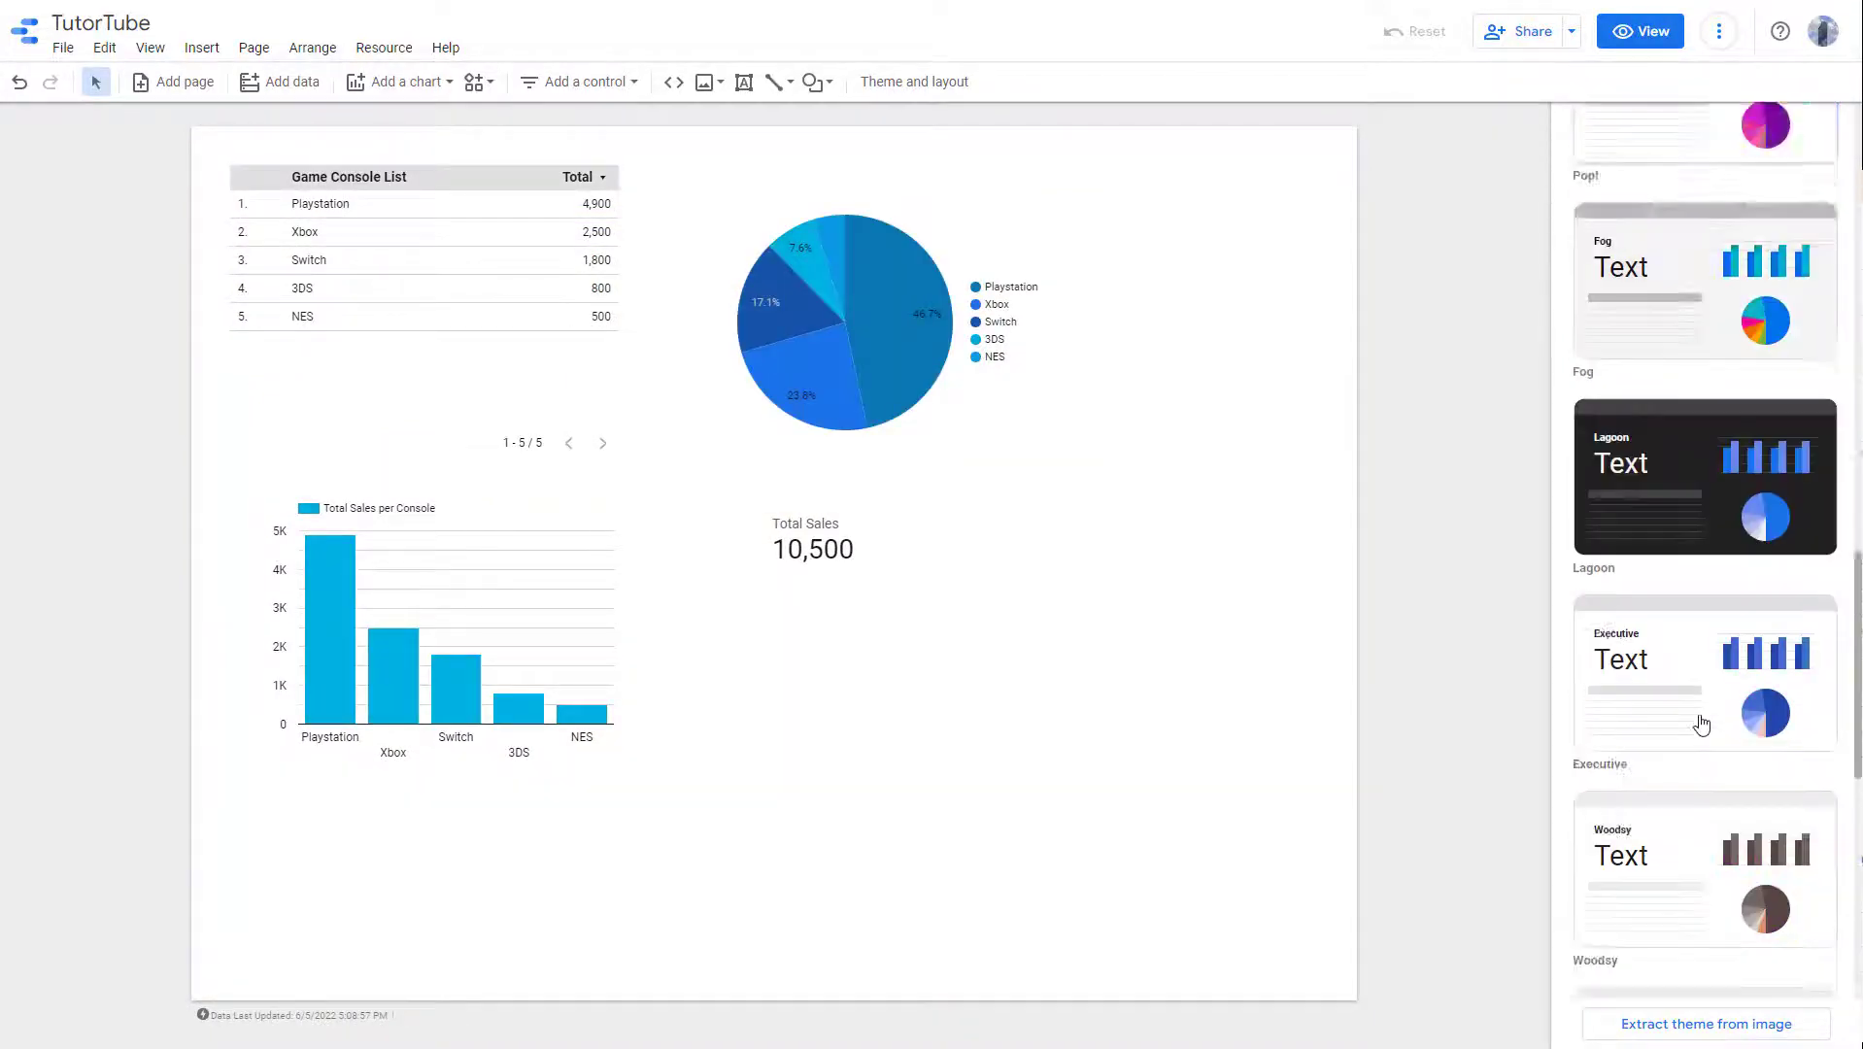
click(1703, 607)
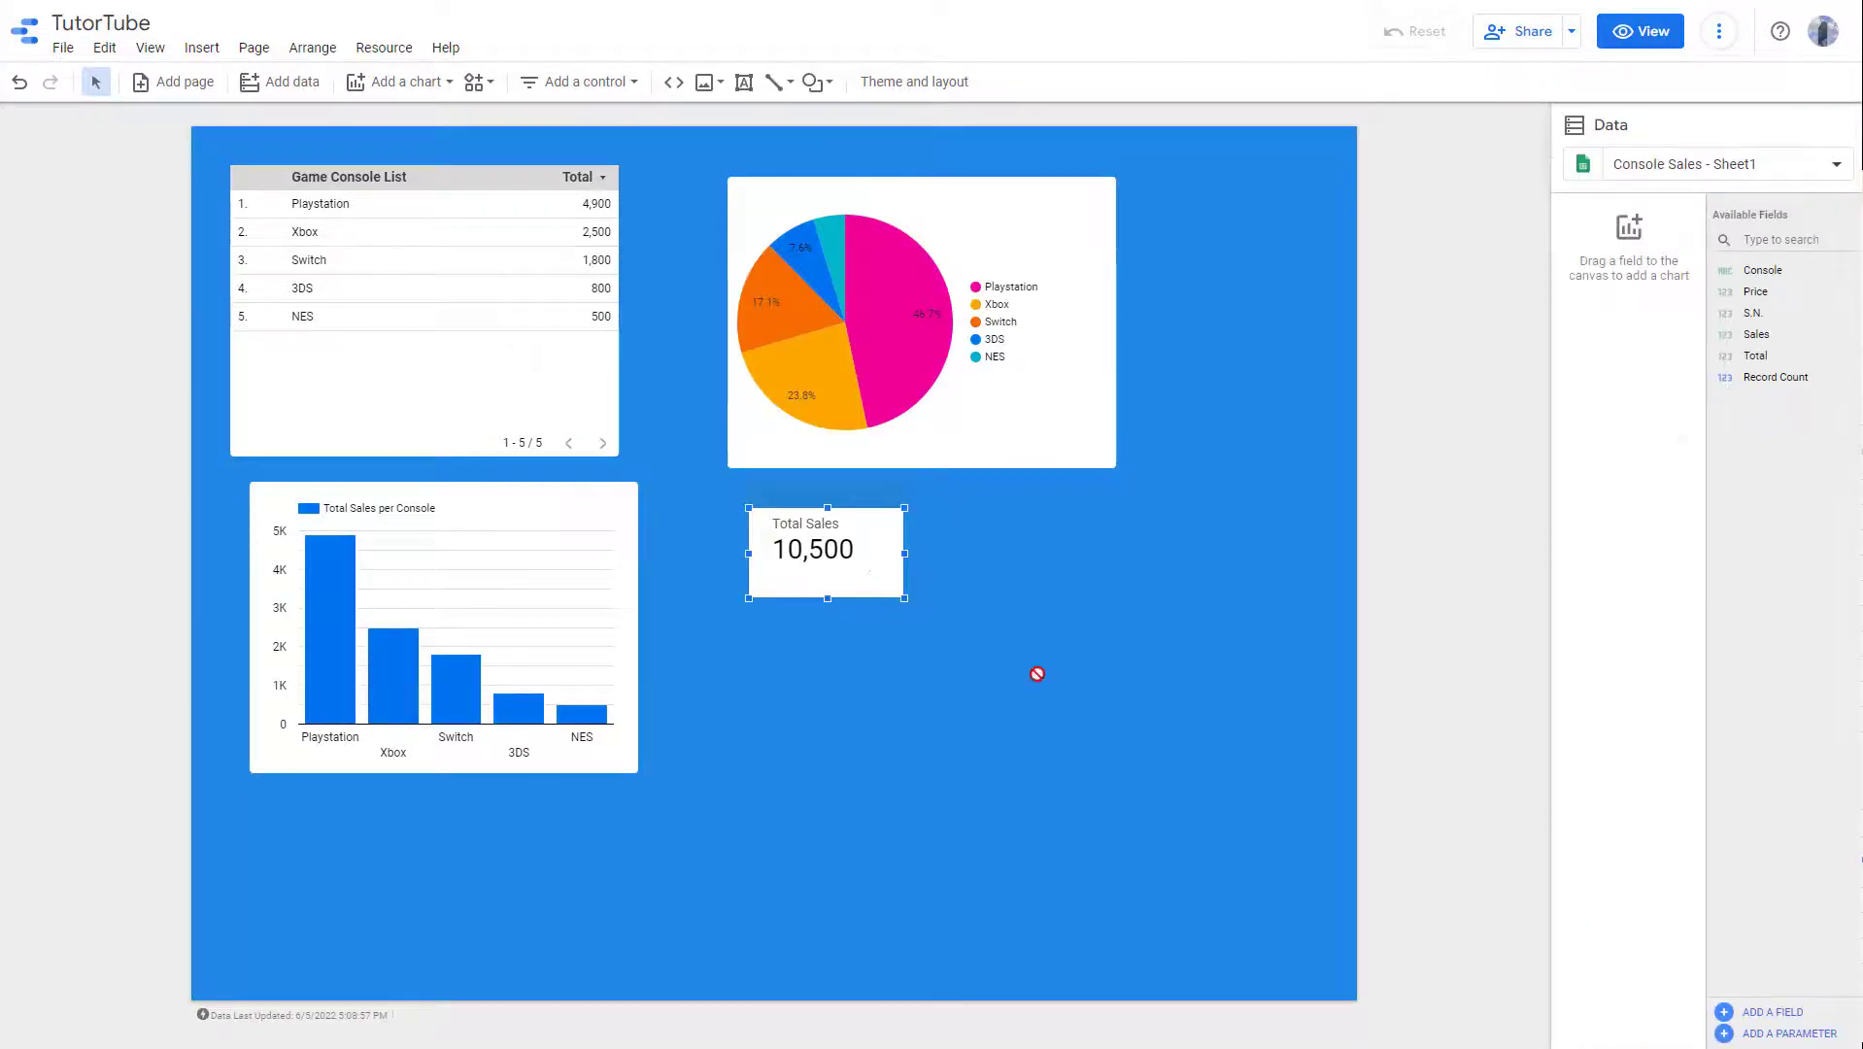
- Drag the Total Sales scorecard around and drop it back below the pie chart
drag(826, 550, 1105, 695)
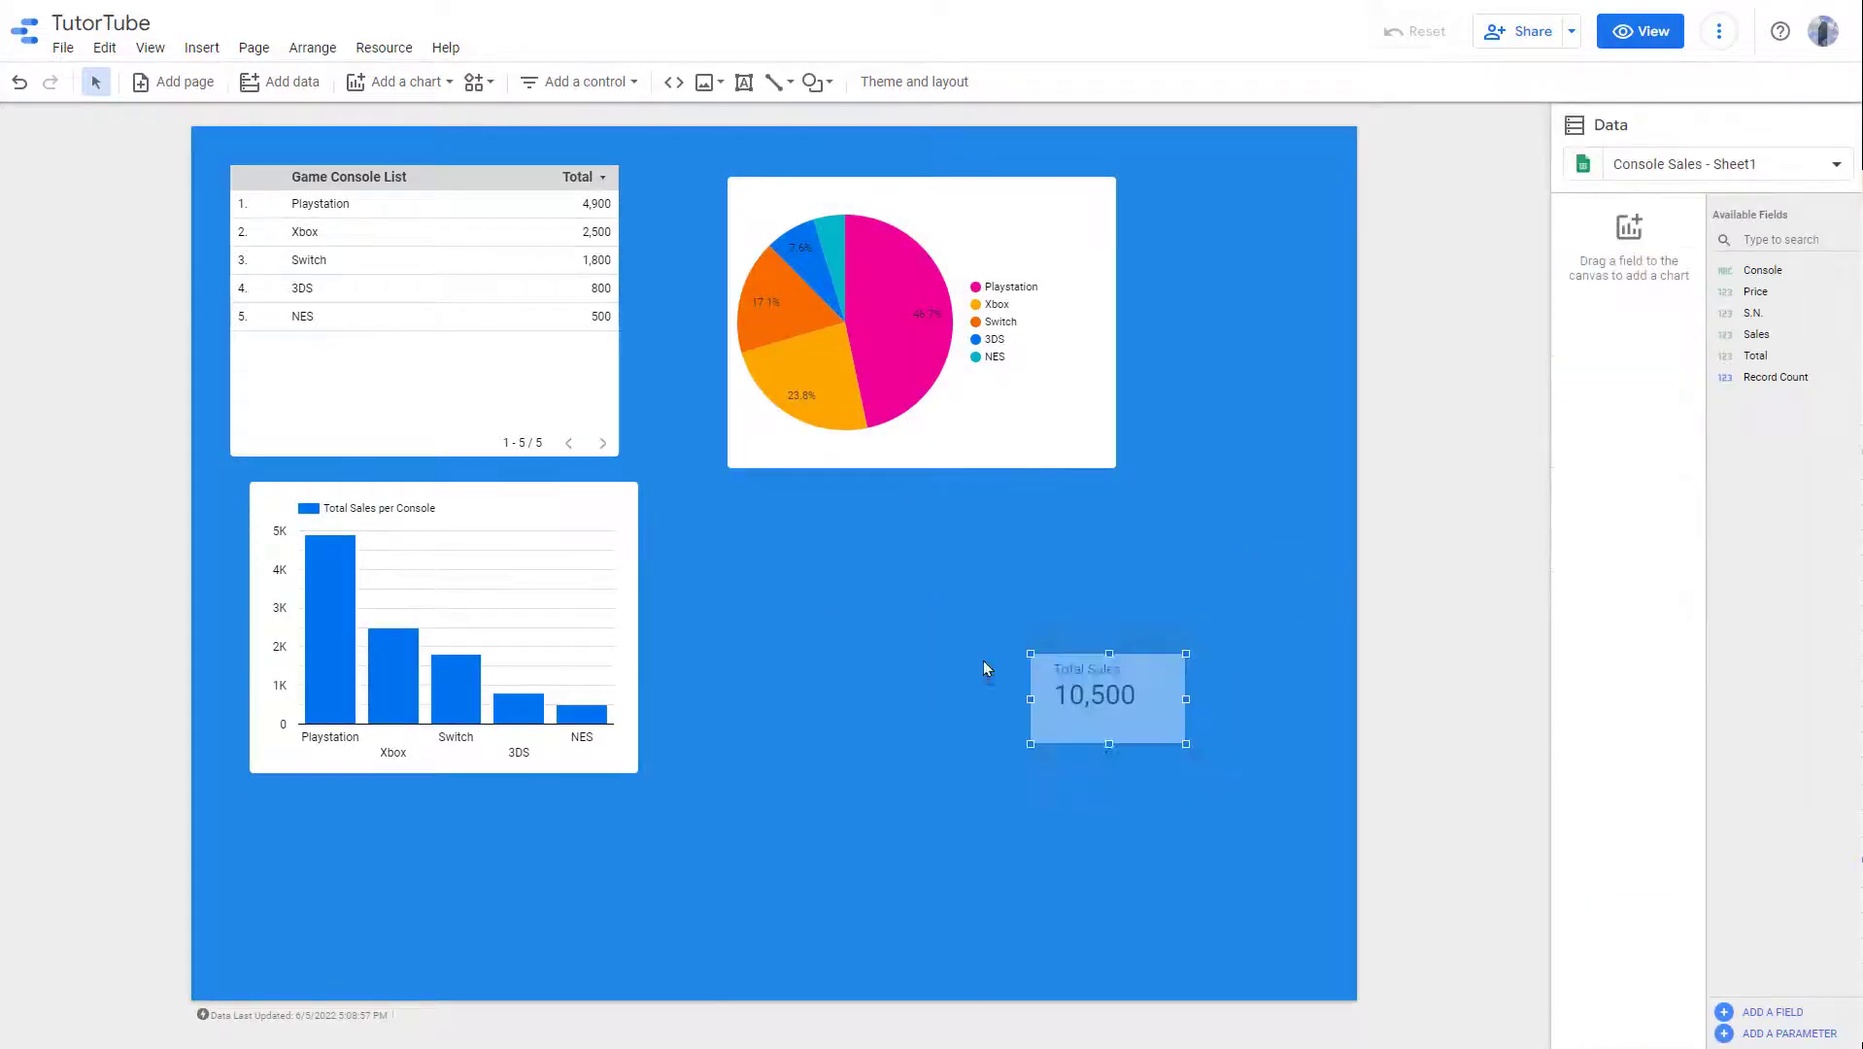
drag(1106, 695, 820, 558)
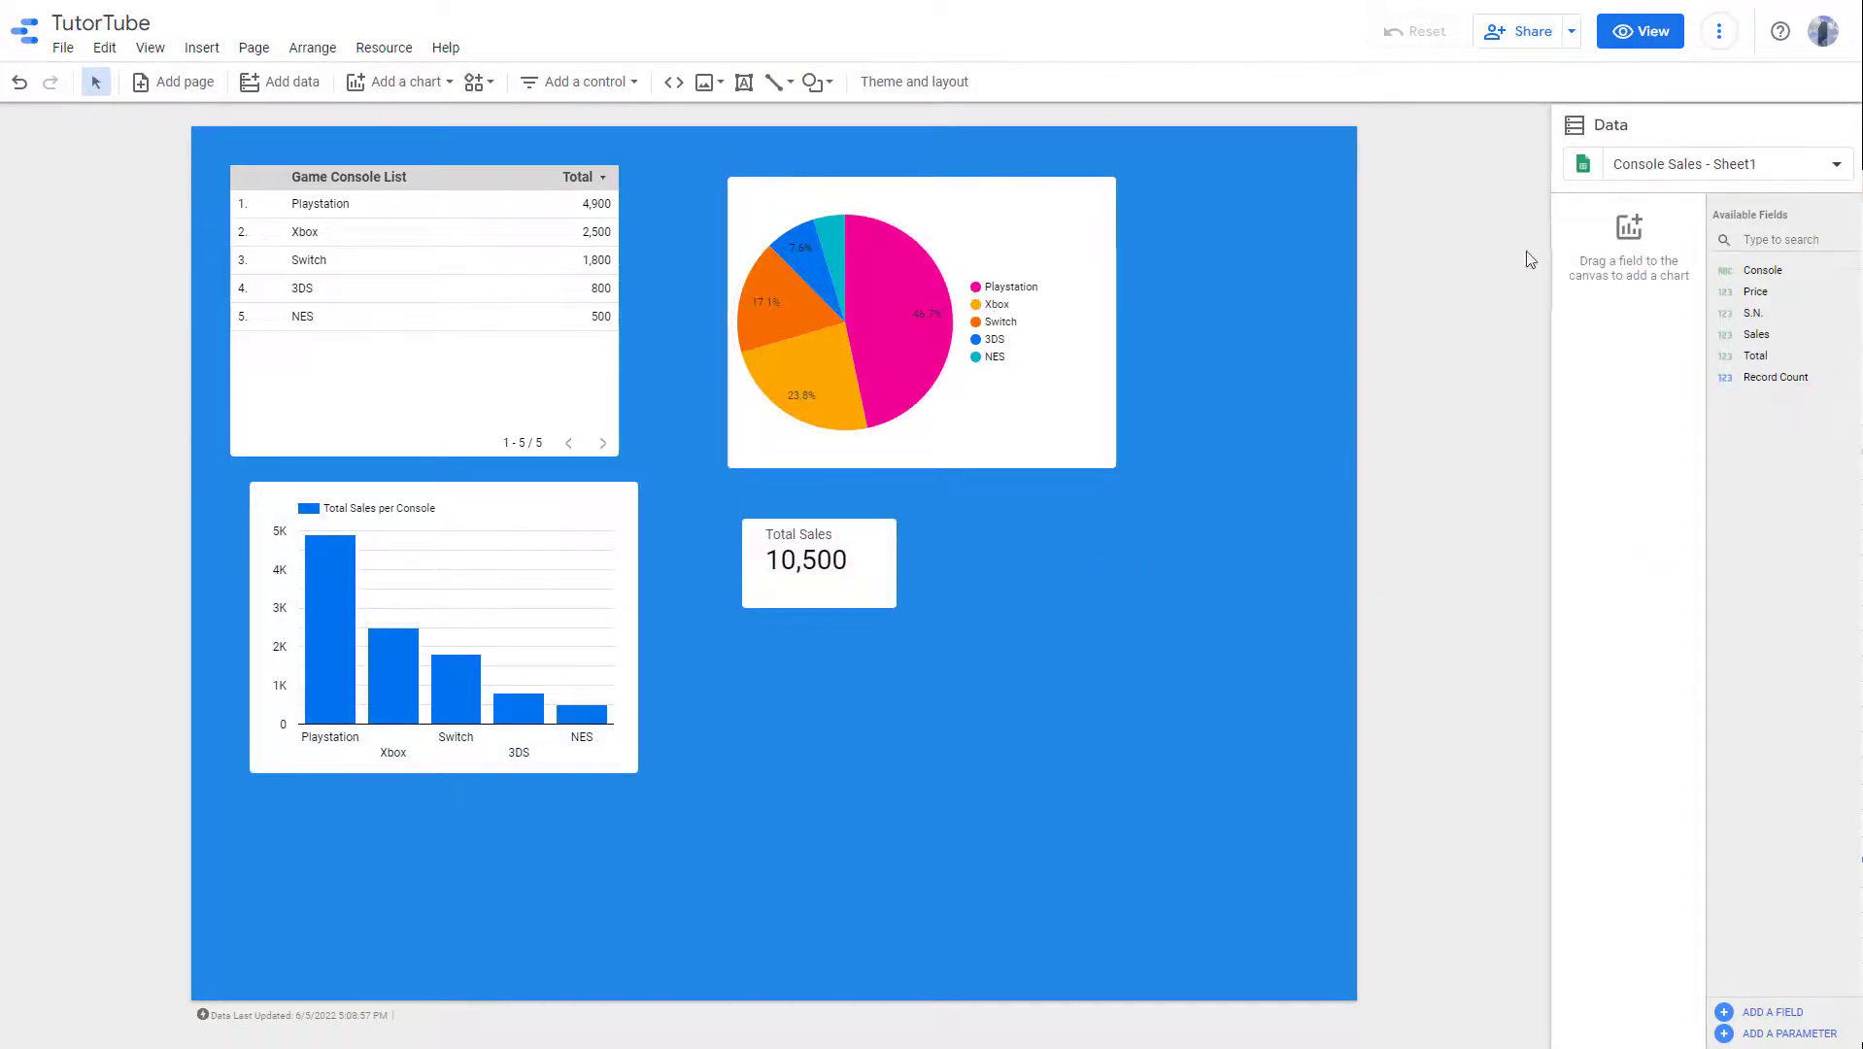
- Try the Simple and Simple Dark themes, then settle on the Edge theme
click(914, 82)
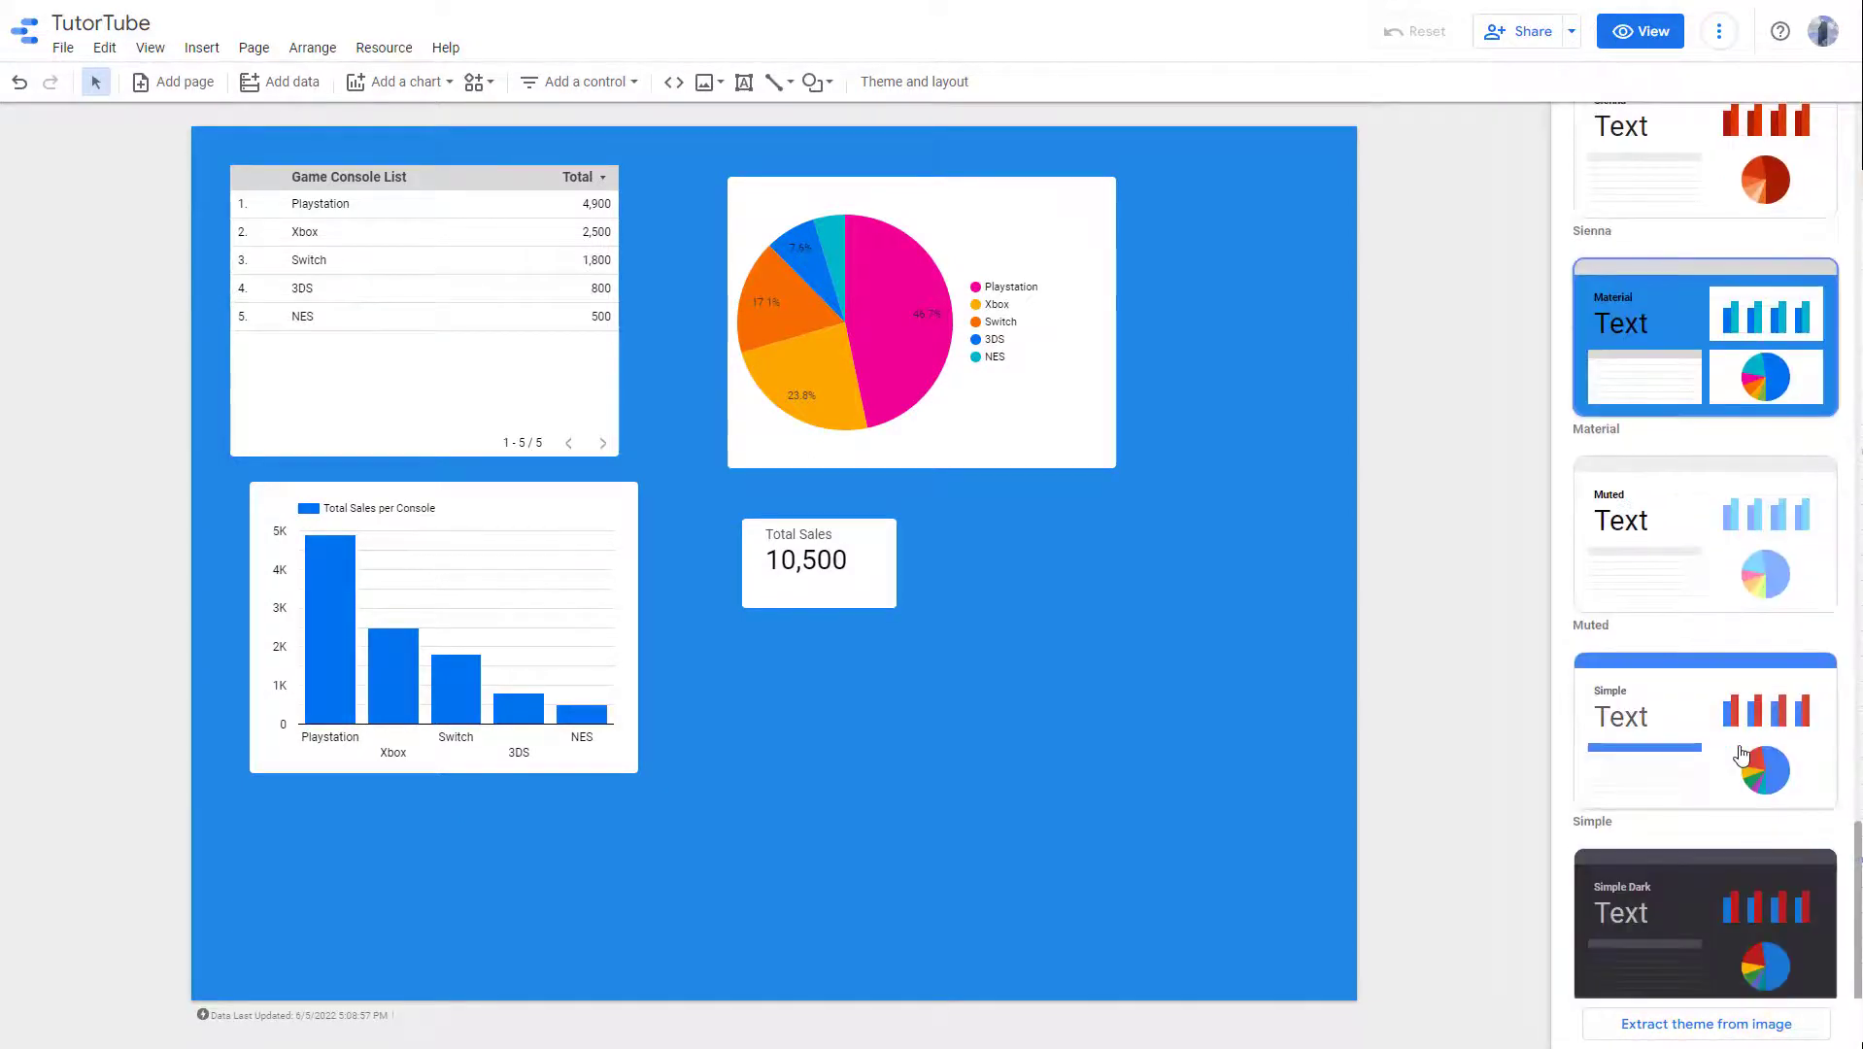
click(1703, 731)
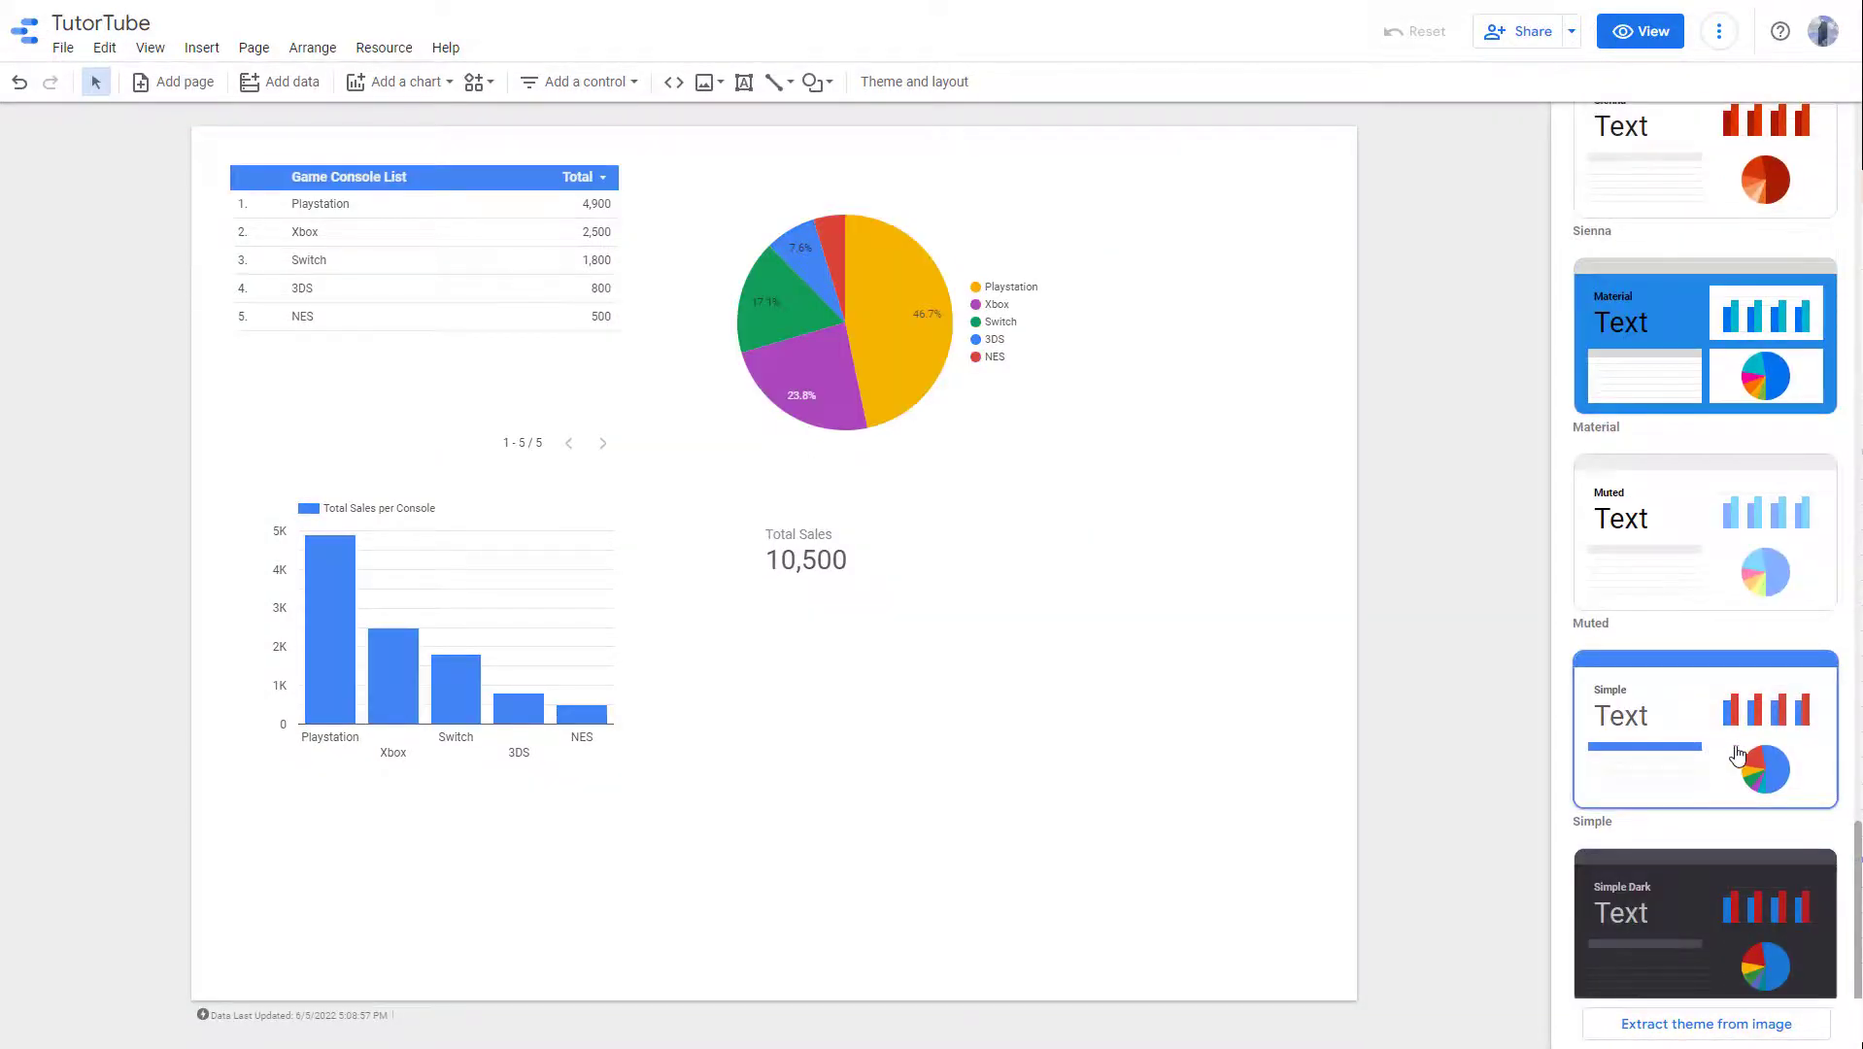
click(1703, 920)
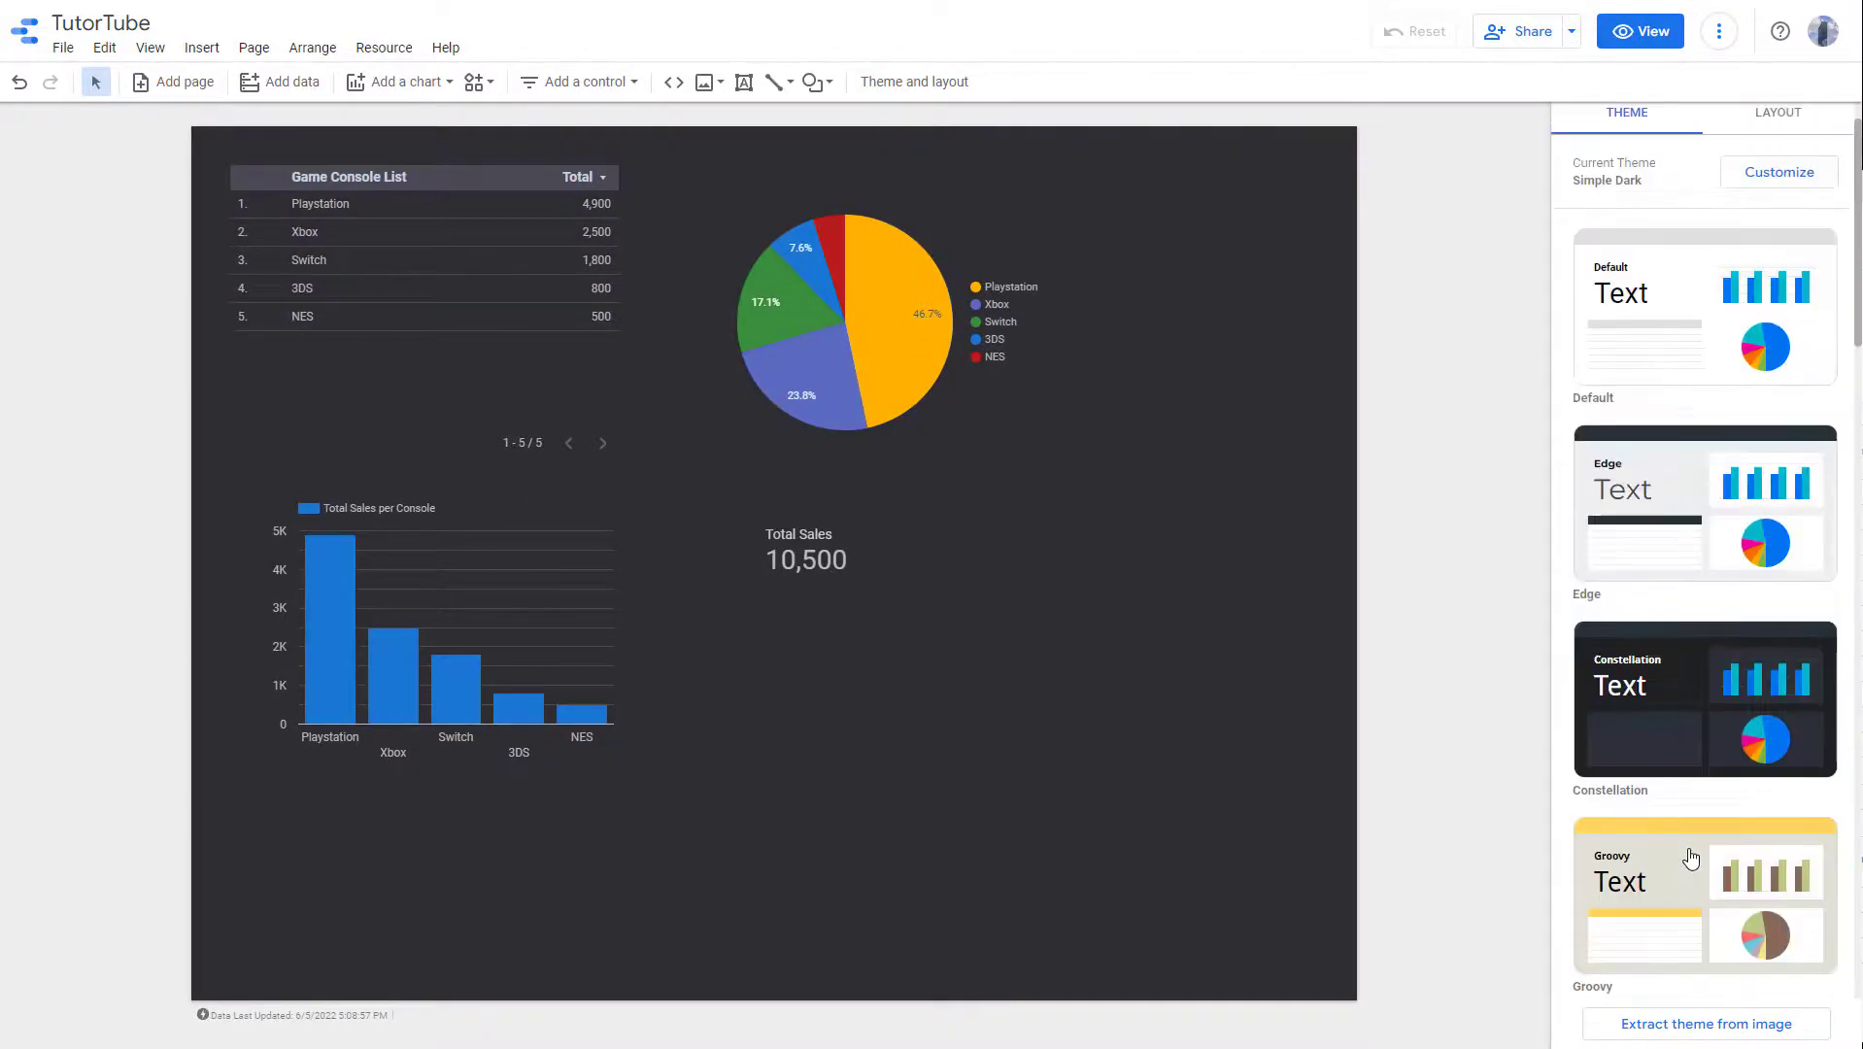
click(1702, 505)
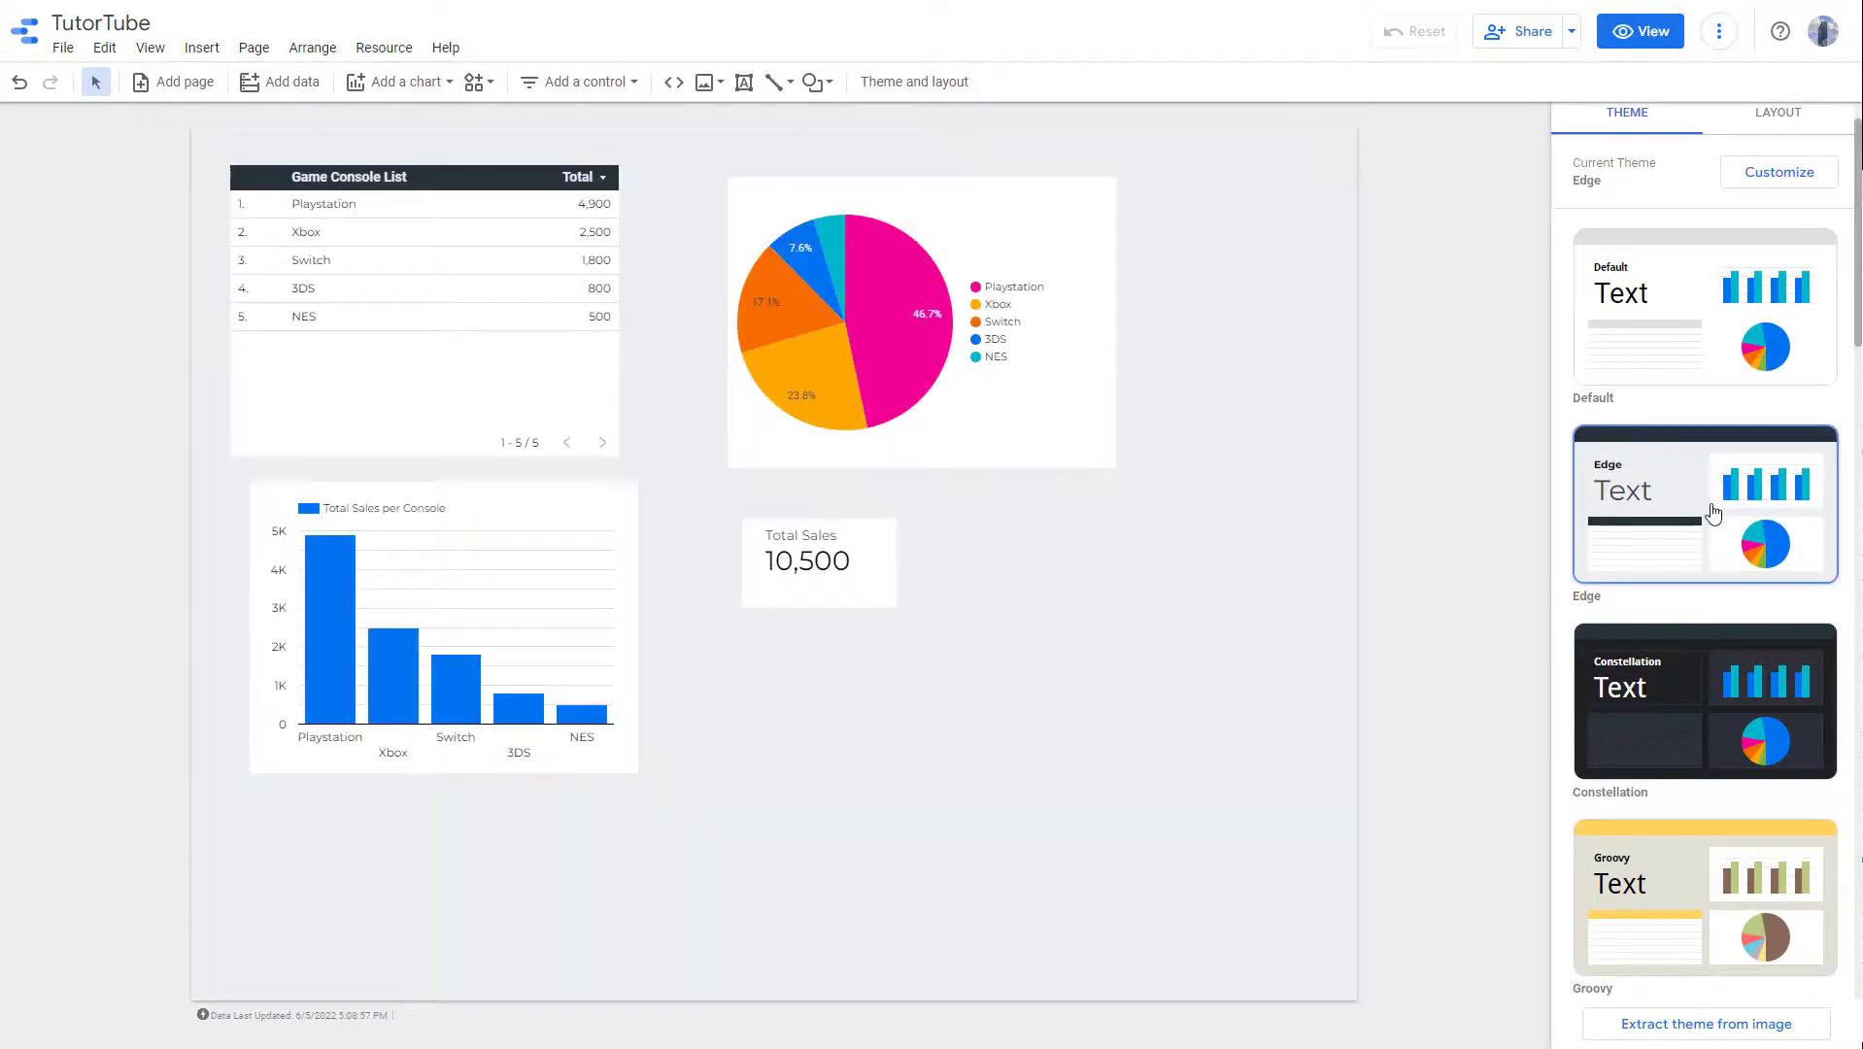